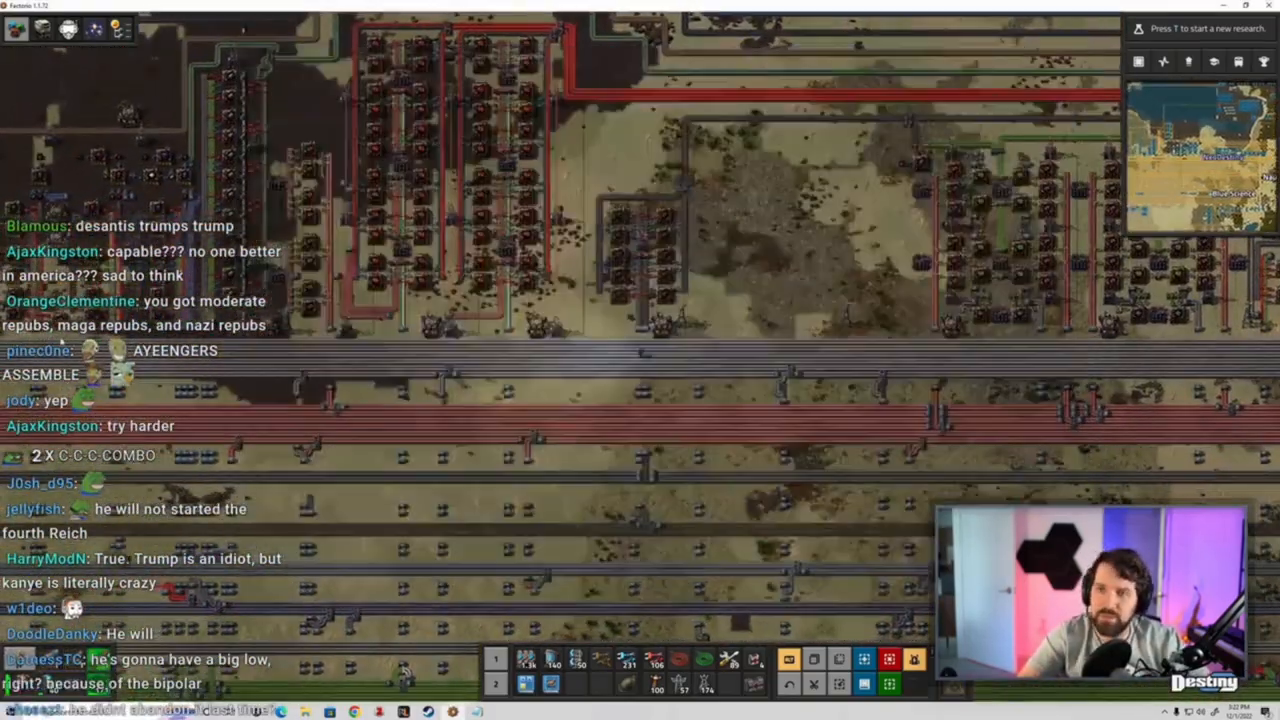
Bring up the character inventory and crafting panel showing the pipe-to-ground recipe and its ingredients.
key(e)
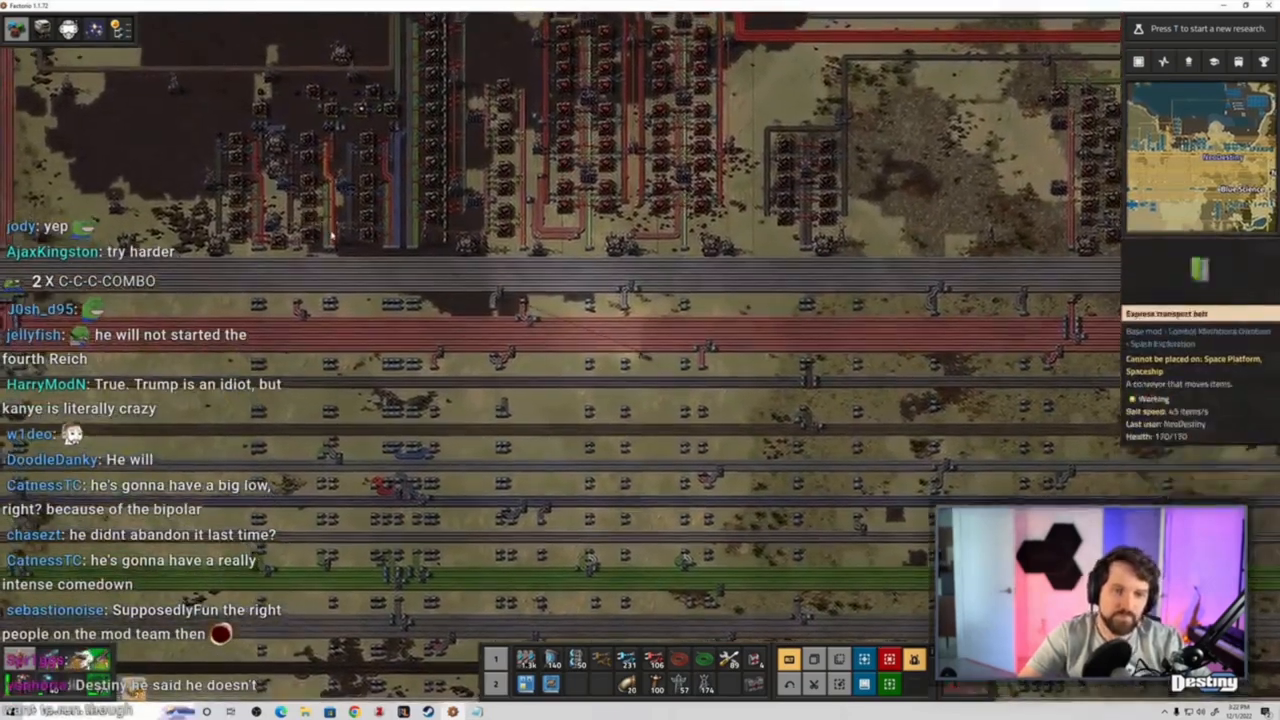
key(e)
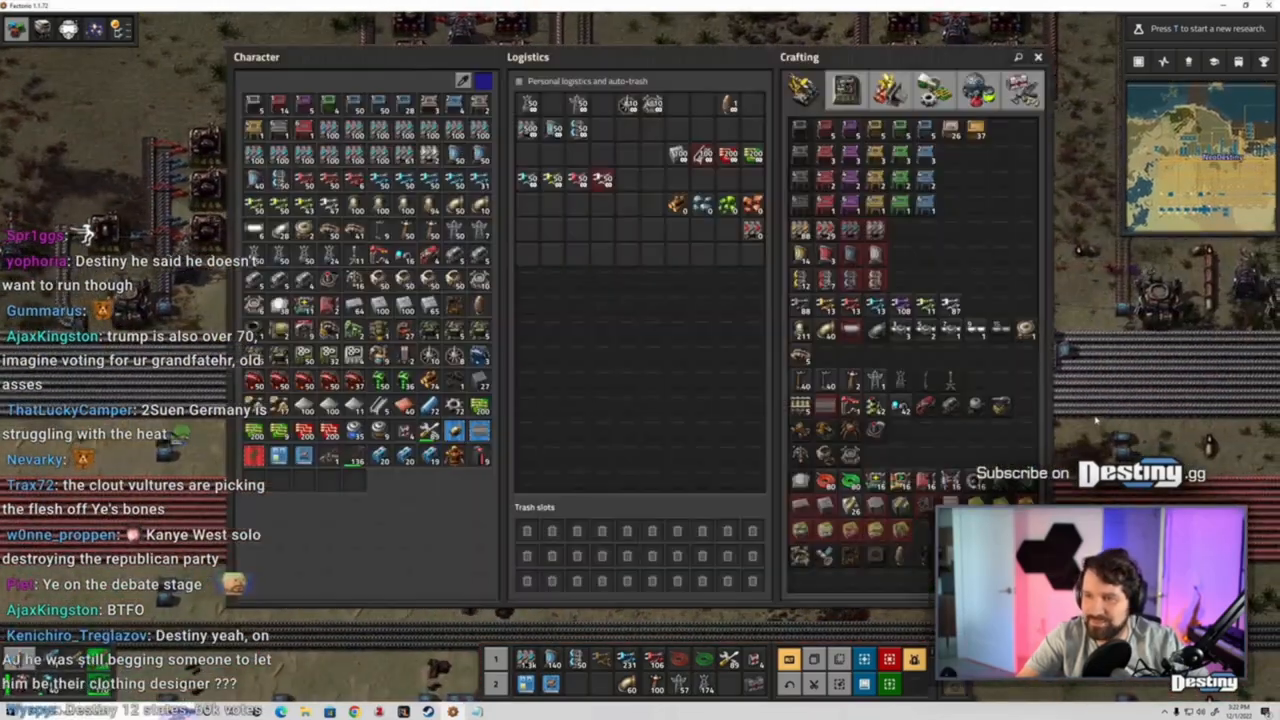
mouse_move(824, 330)
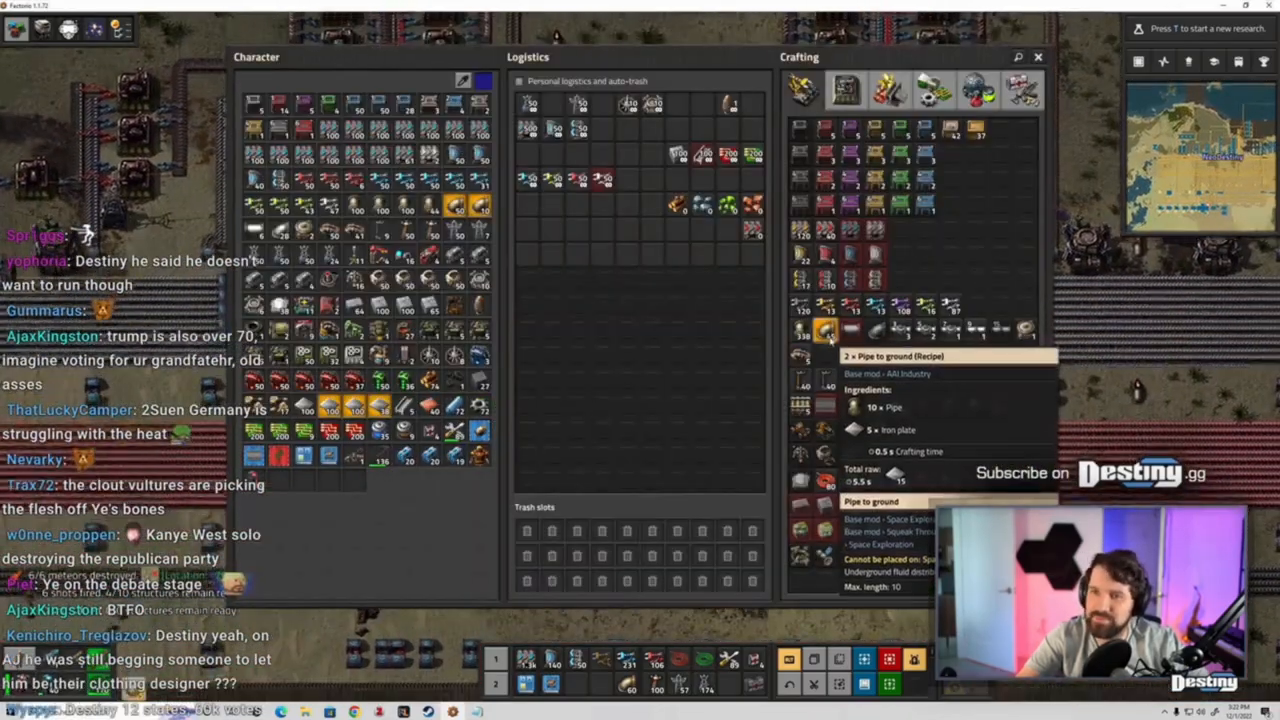